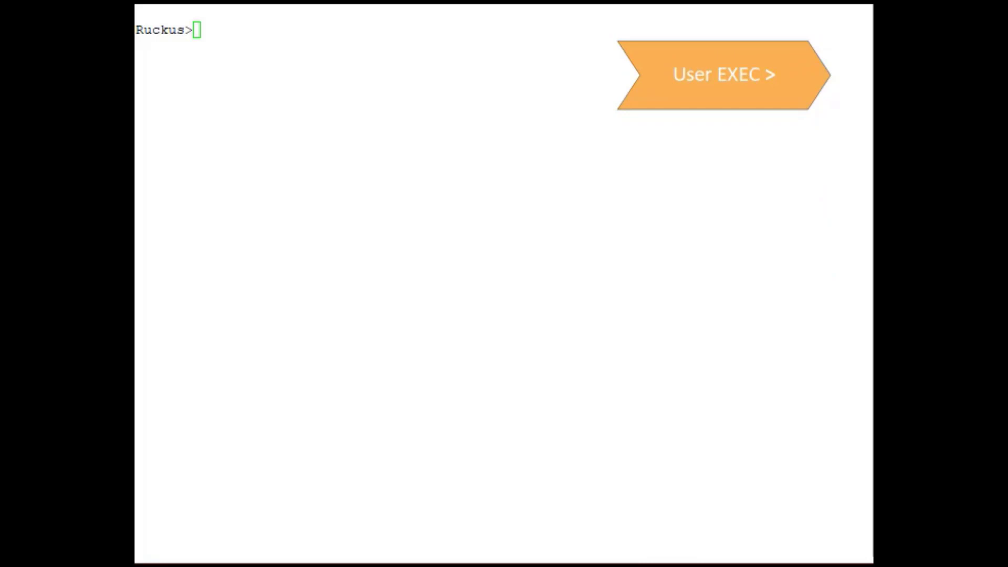
mouse_move(798, 162)
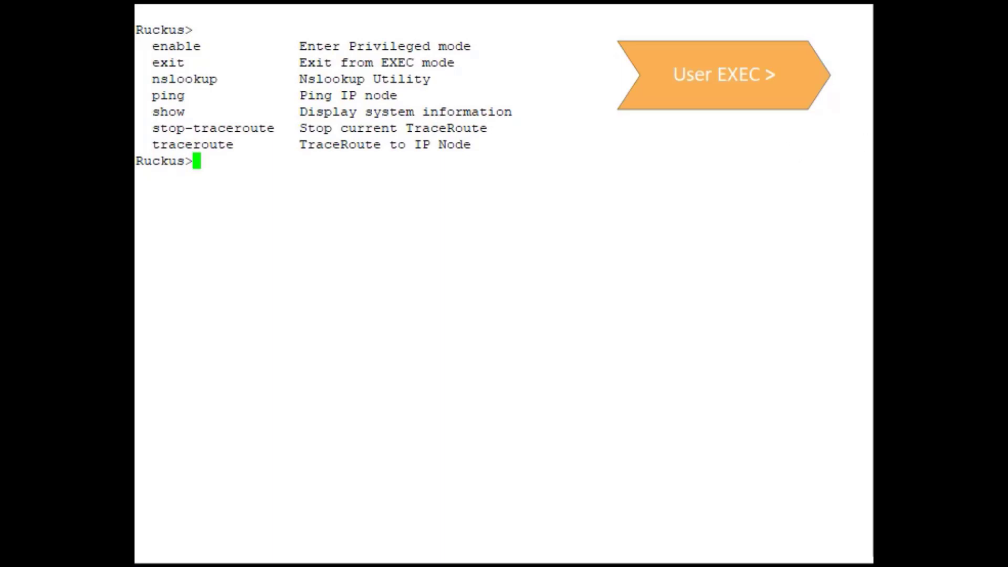
mouse_move(771, 261)
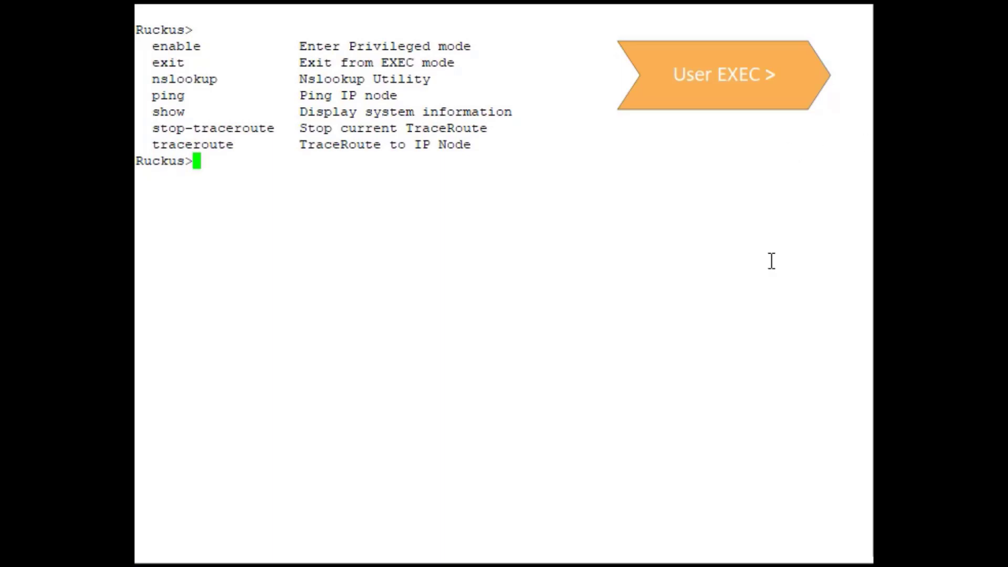
Ping 8.8.8.8 from the Ruckus> prompt and confirm 100 percent success
type("ping 8.8.8.8")
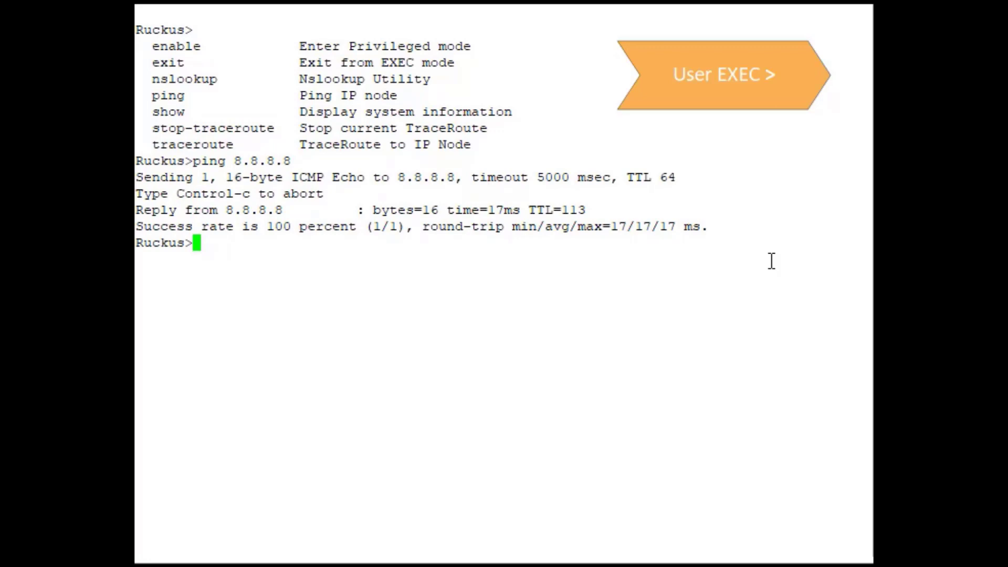
Run show interfaces brief to list port status (1/1/1 and 1/1/9 up), then begin show running-config
type("show interfaces brief")
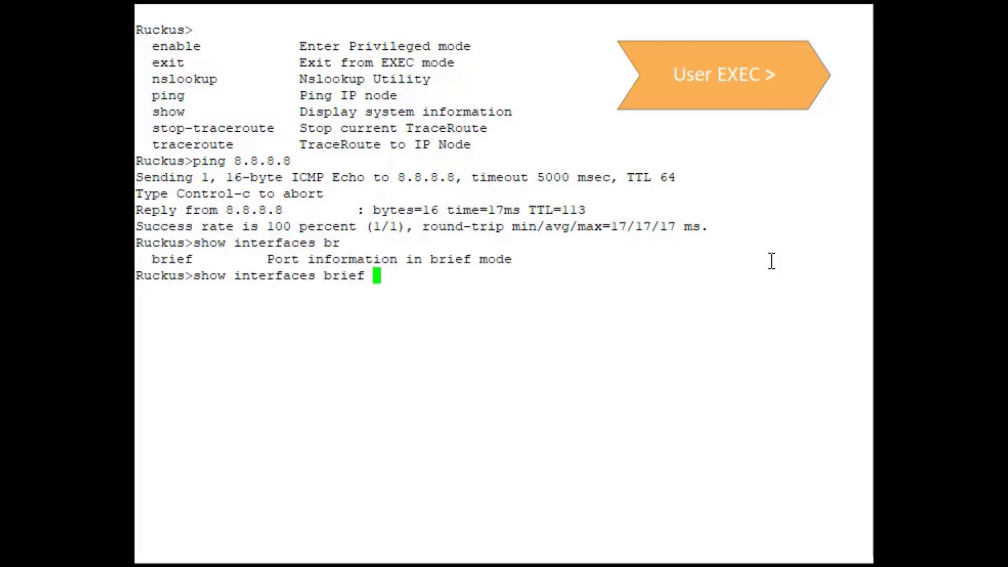
key("Return")
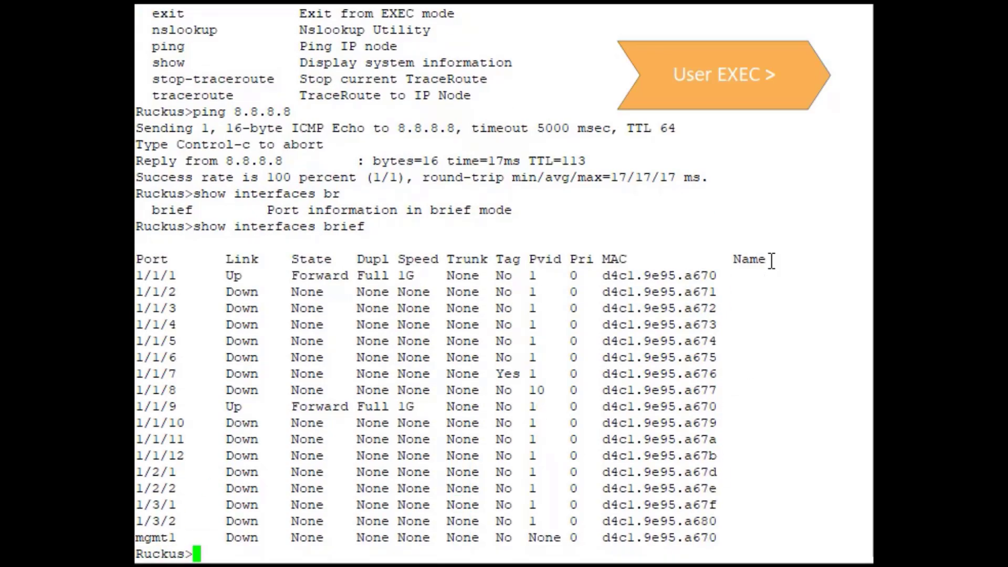
type("show running-config")
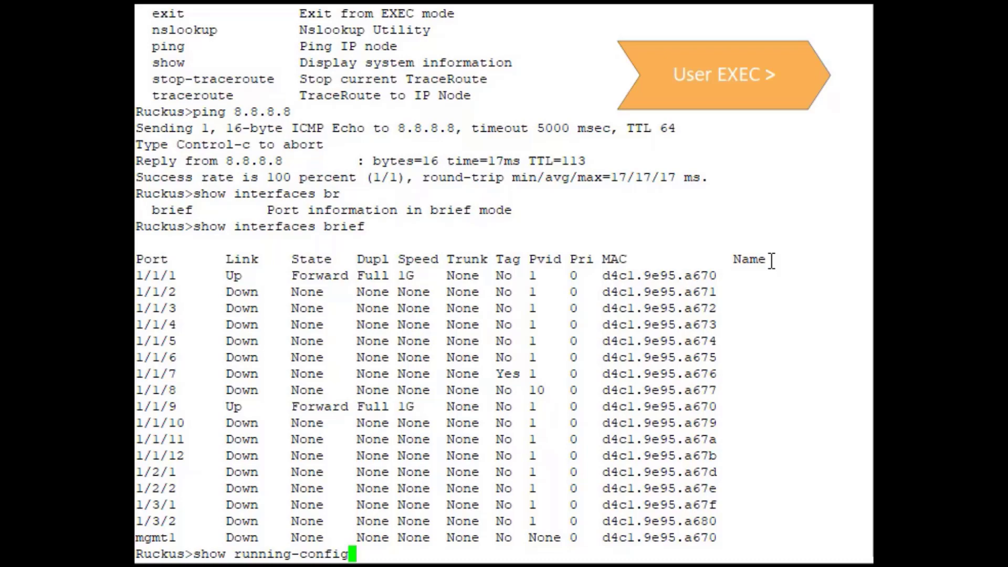
Run show running-config and page with Space until the configuration reaches "end"
key("Return")
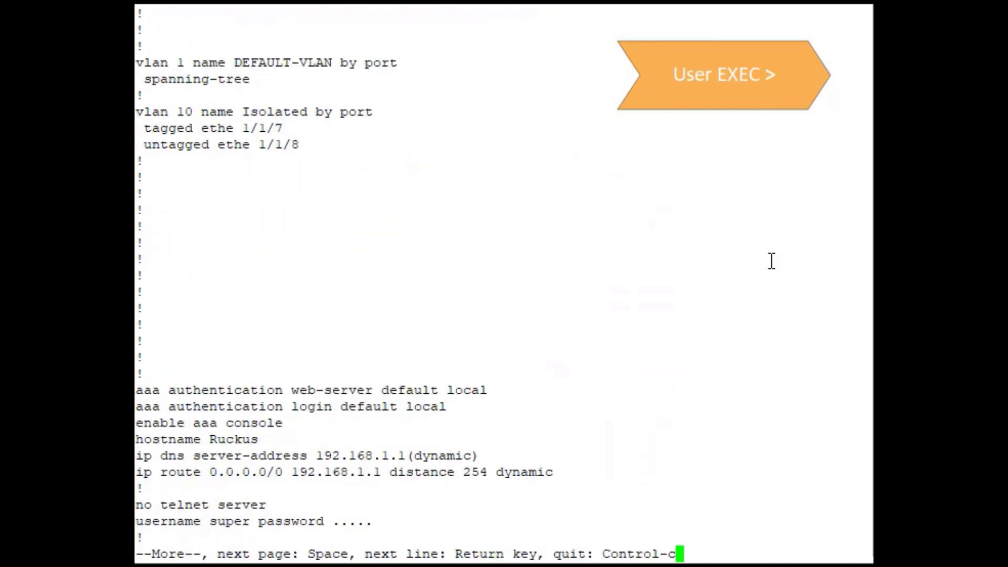
key("space")
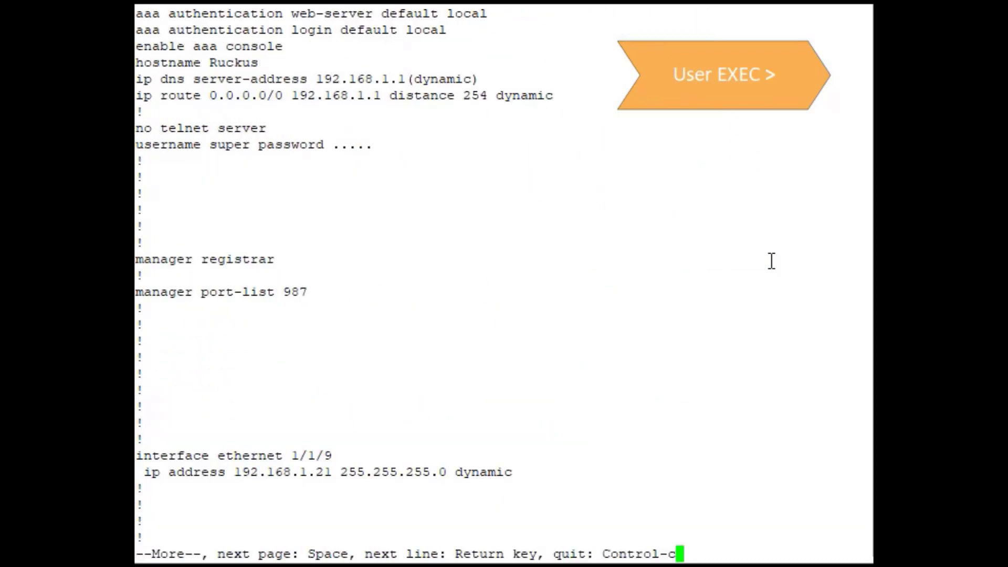
key("space")
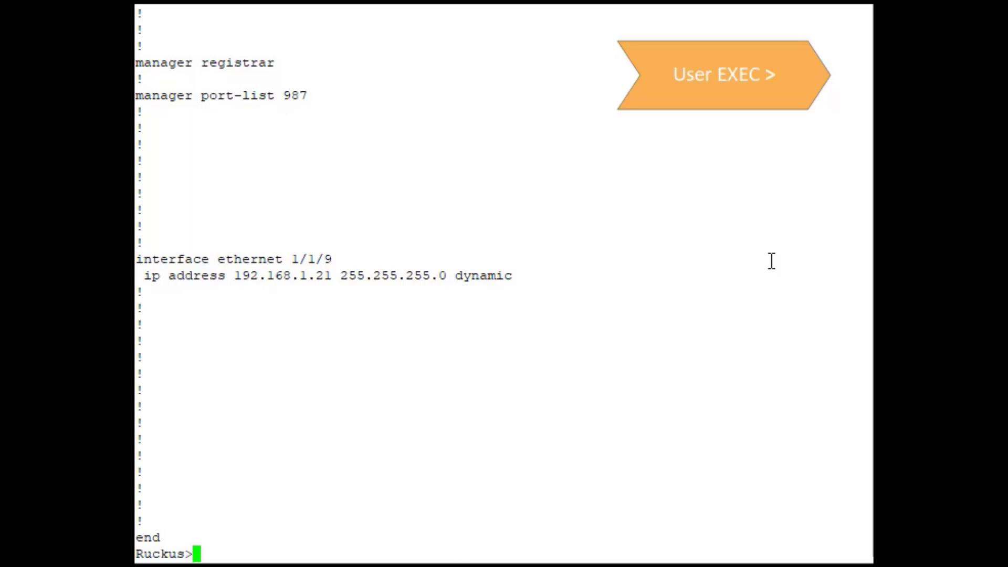
mouse_move(771, 307)
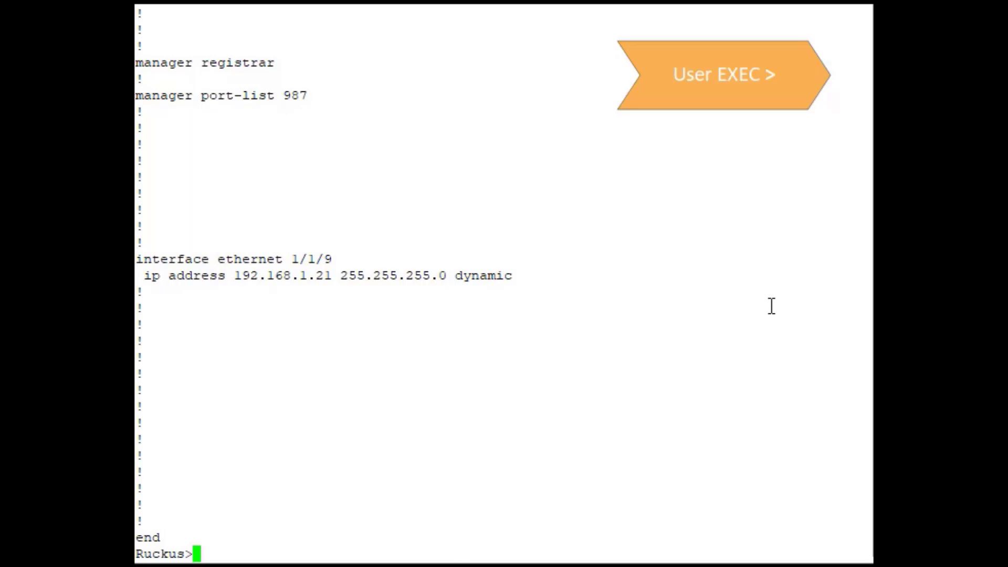
Run enable to reach Privileged EXEC and page through its full ? command list
type("enable")
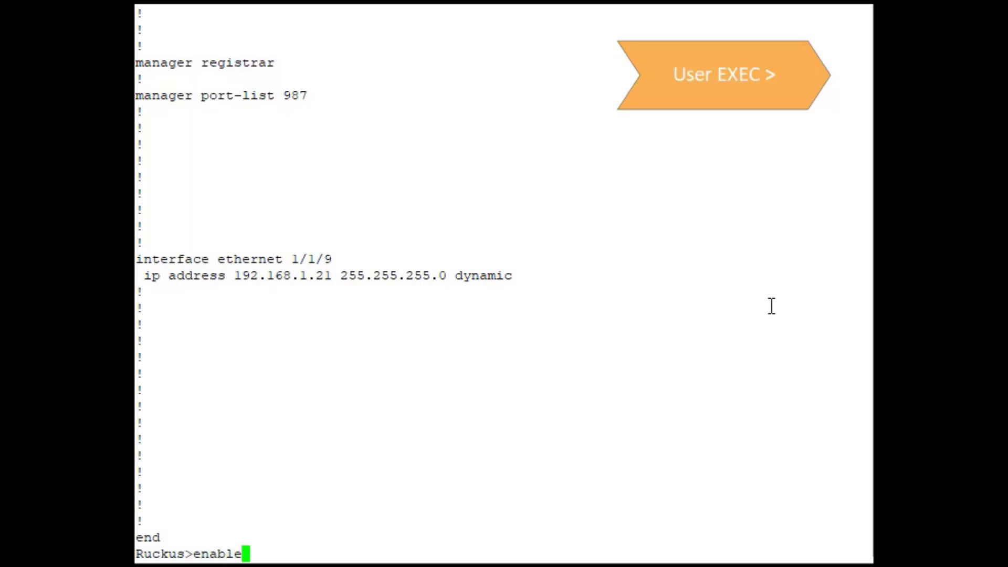
key("Return")
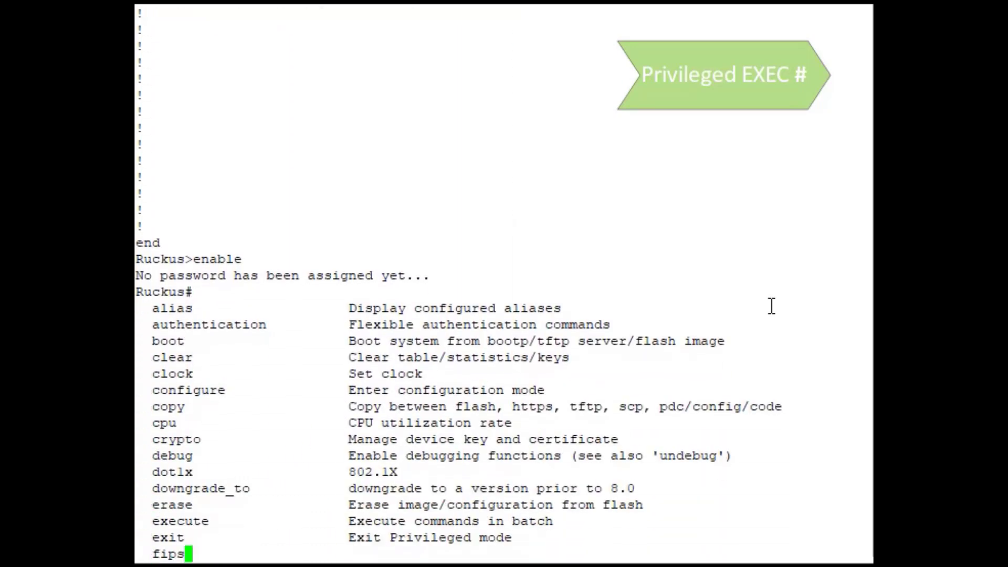
scroll("down", 3)
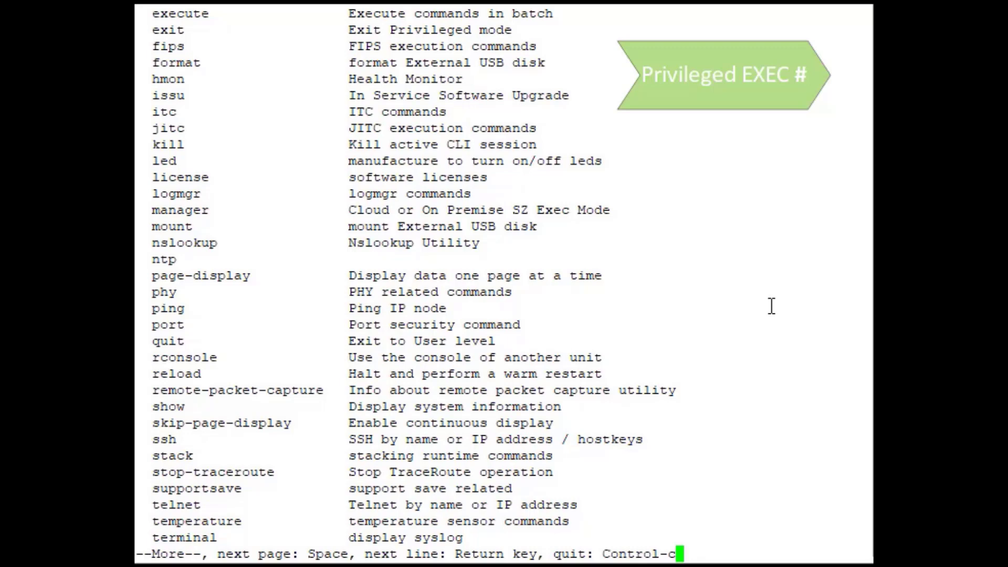
key("space")
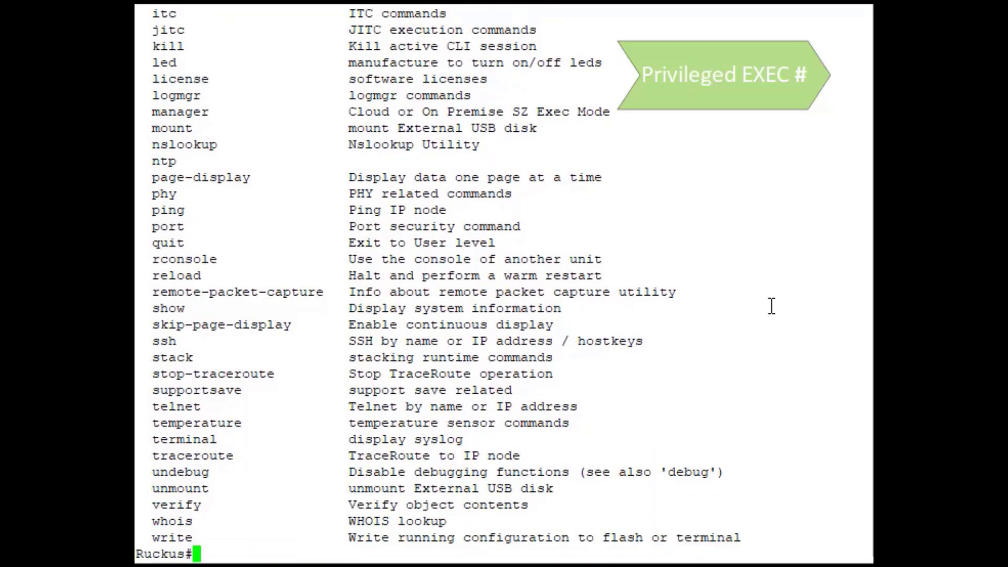
type("clear")
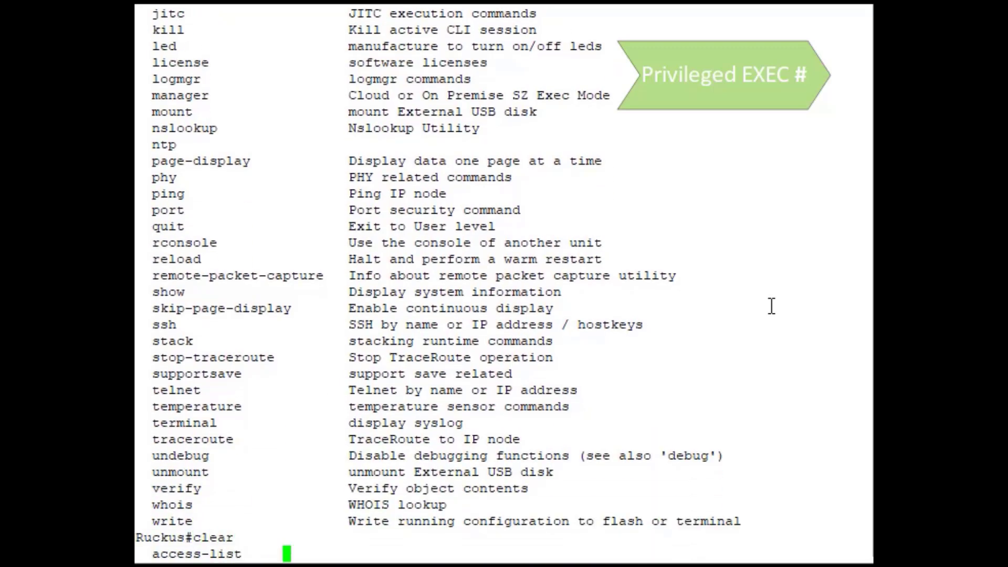
Review clear ? options, run clear statistics, then enter config t for Global Configuration mode
key("Return")
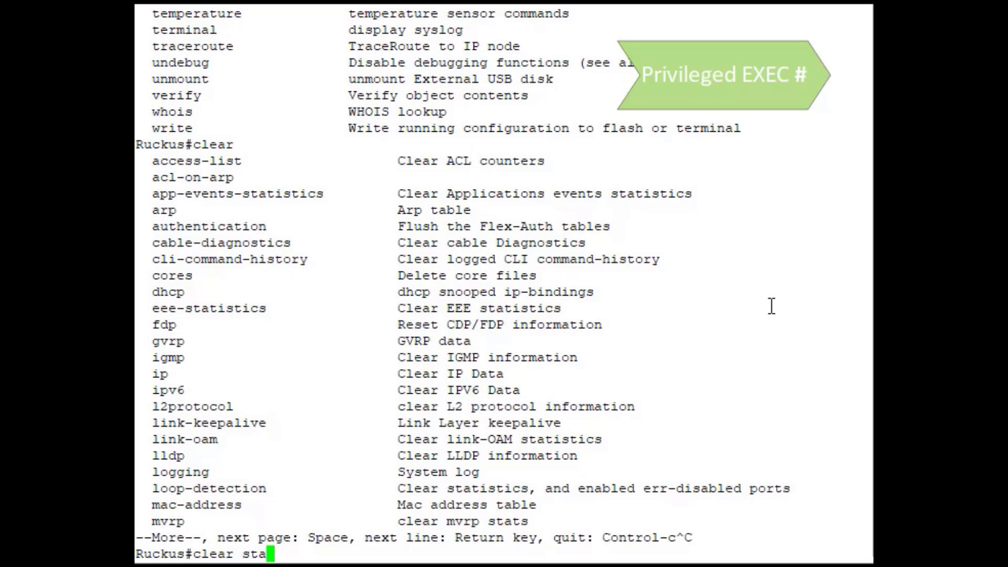
type("tistics")
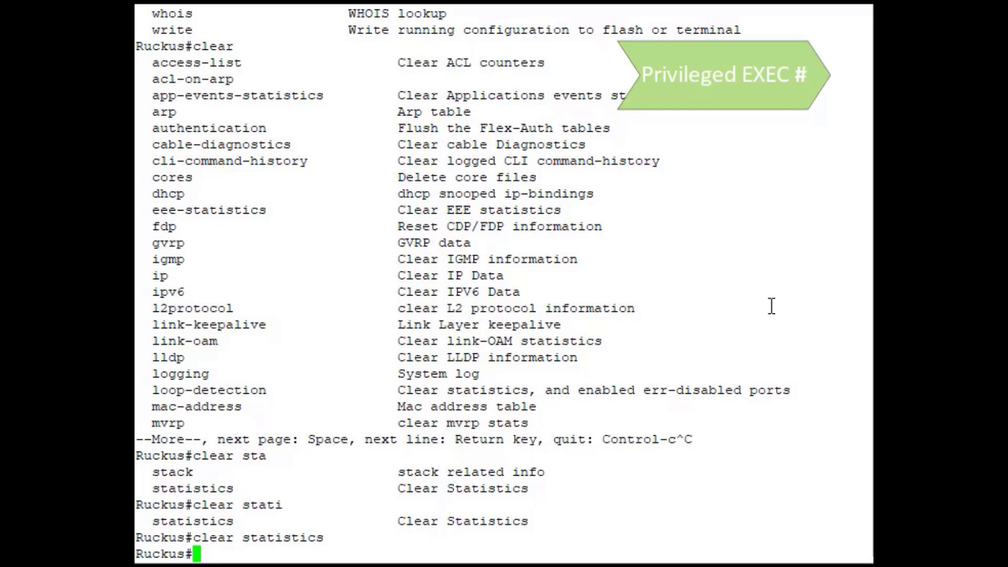
type("config t")
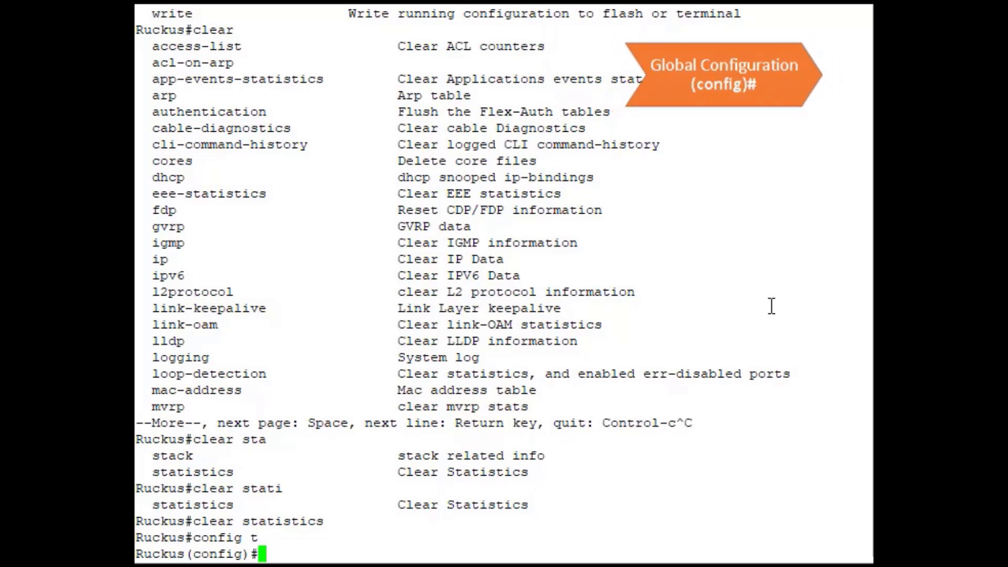
Enter interface e 1/1/1 configuration and page through its ? command list
type("interface e")
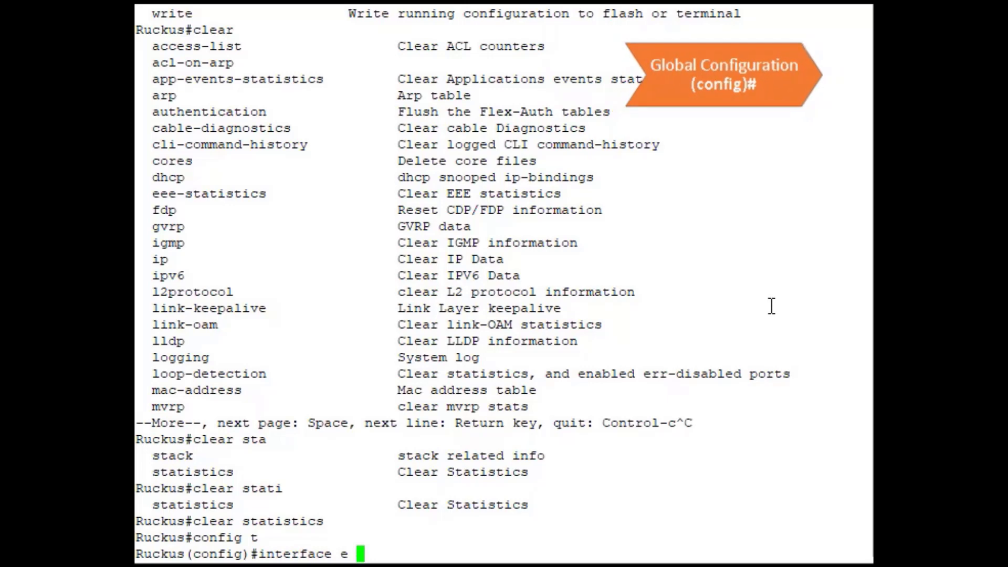
type("1/1/1")
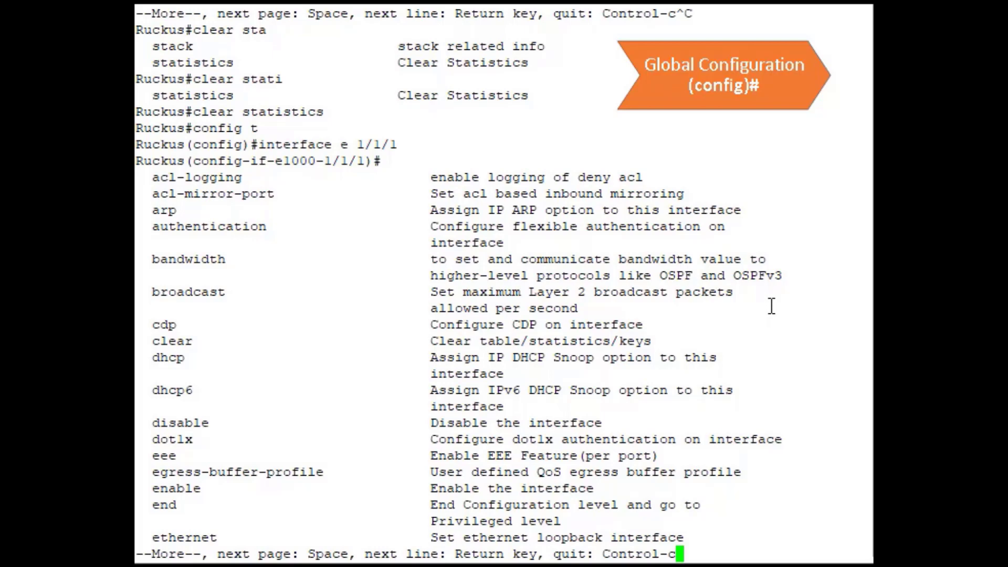
key("space")
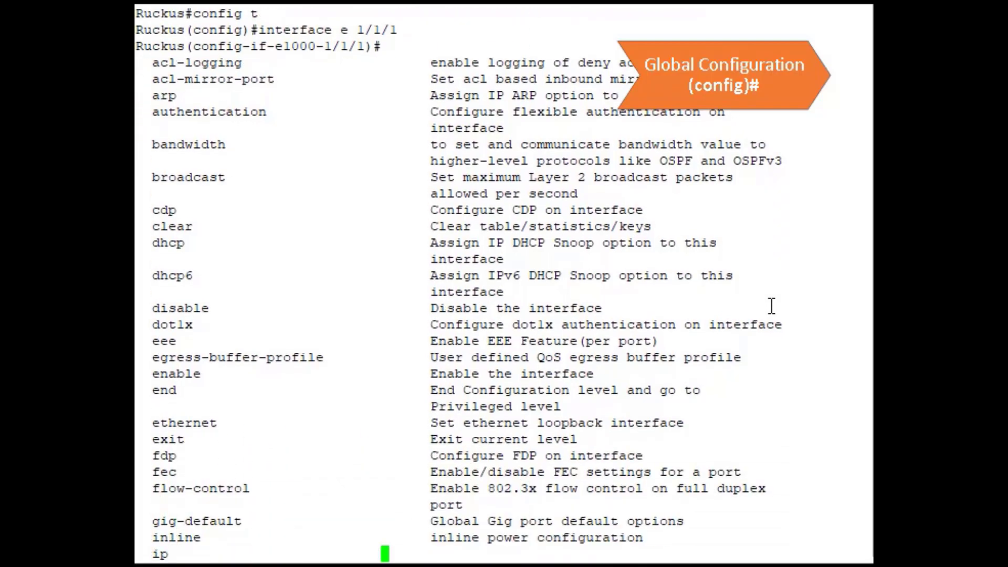